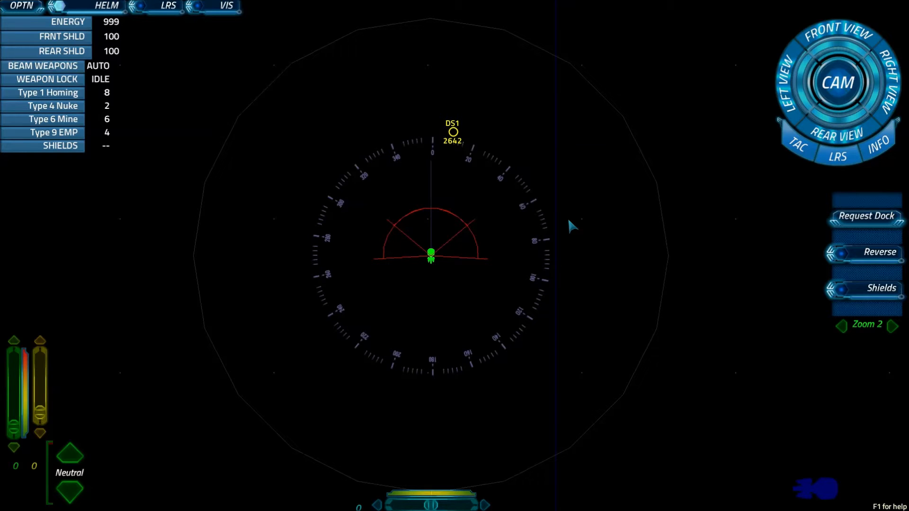
mouse_move(605, 214)
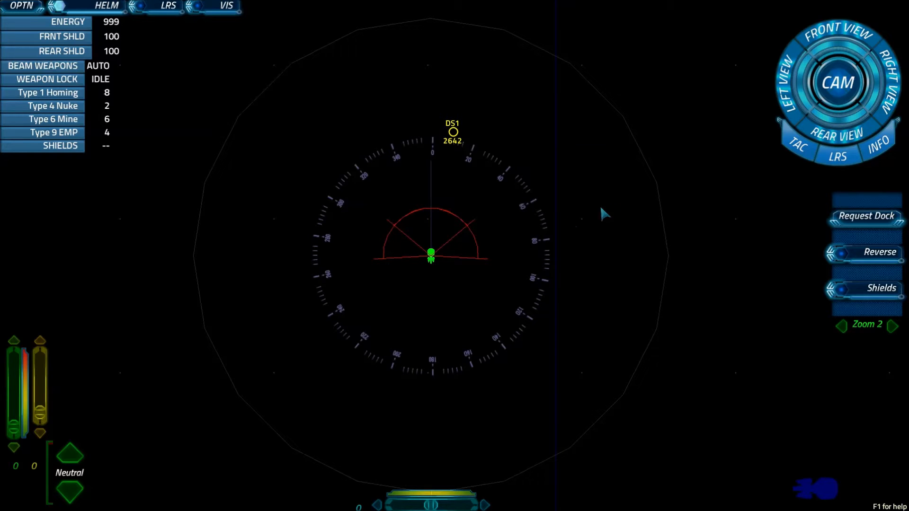
mouse_move(347, 186)
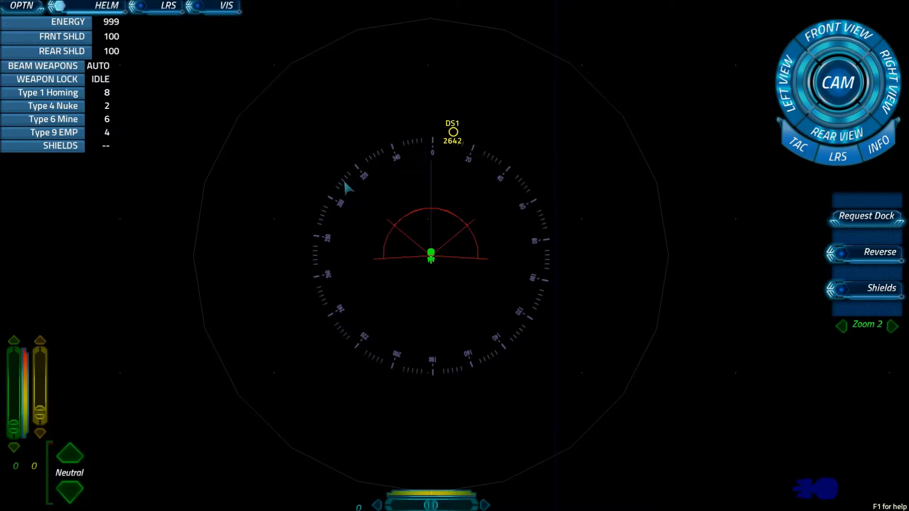
mouse_move(468, 371)
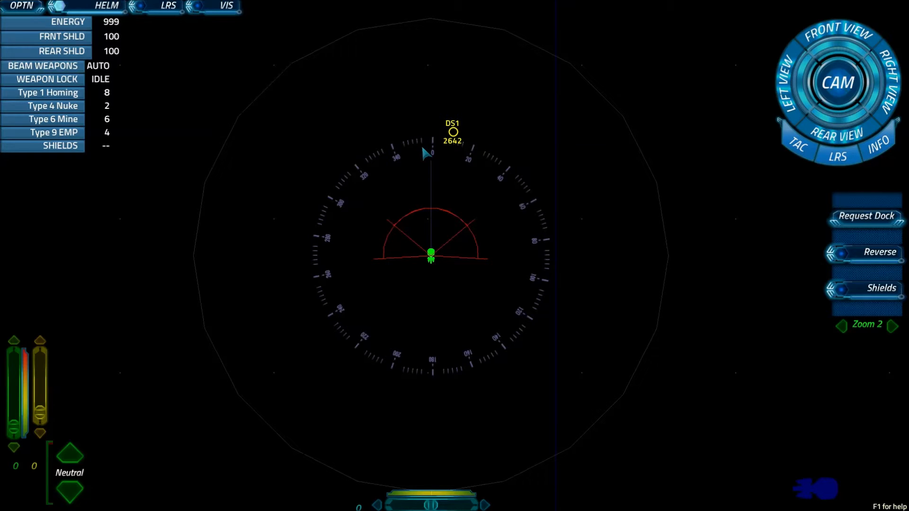
mouse_move(509, 184)
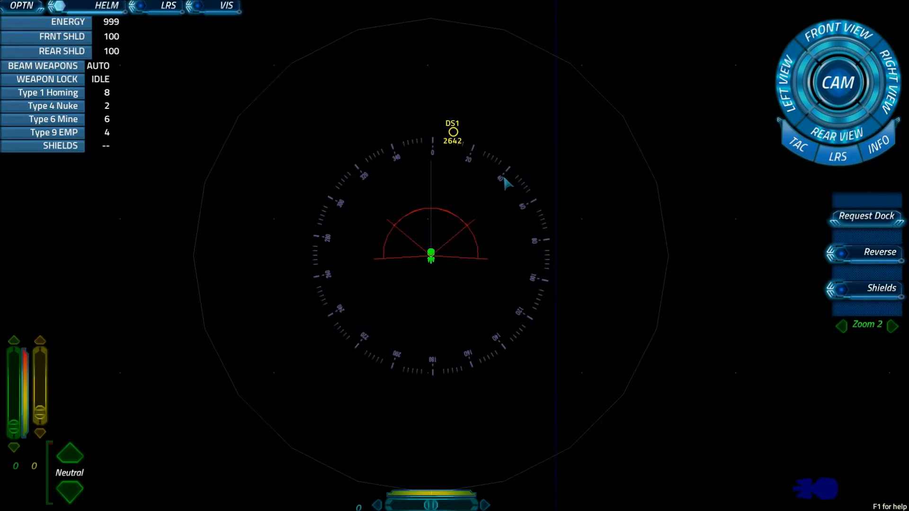
mouse_move(505, 181)
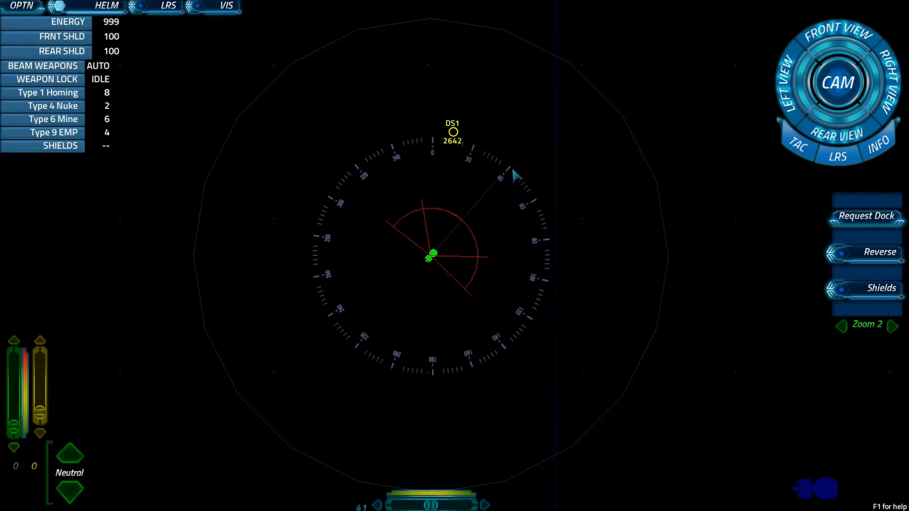
mouse_move(485, 238)
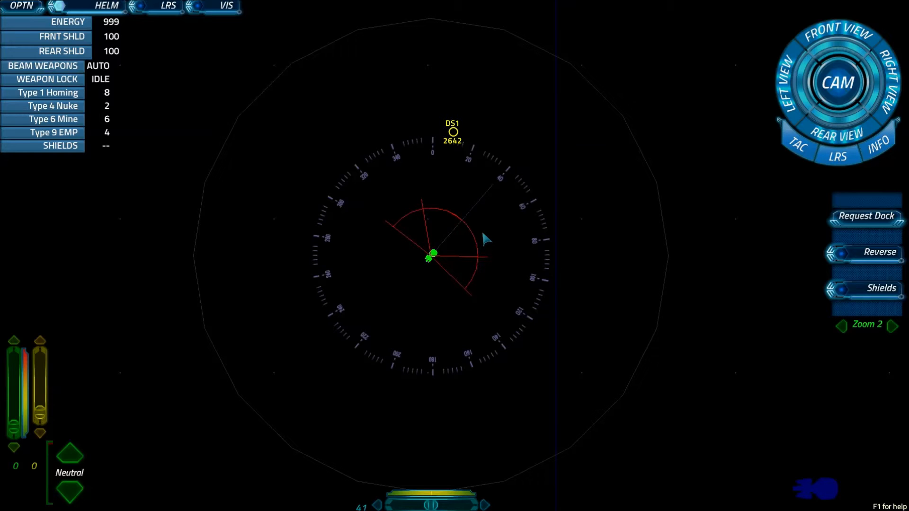
mouse_move(472, 261)
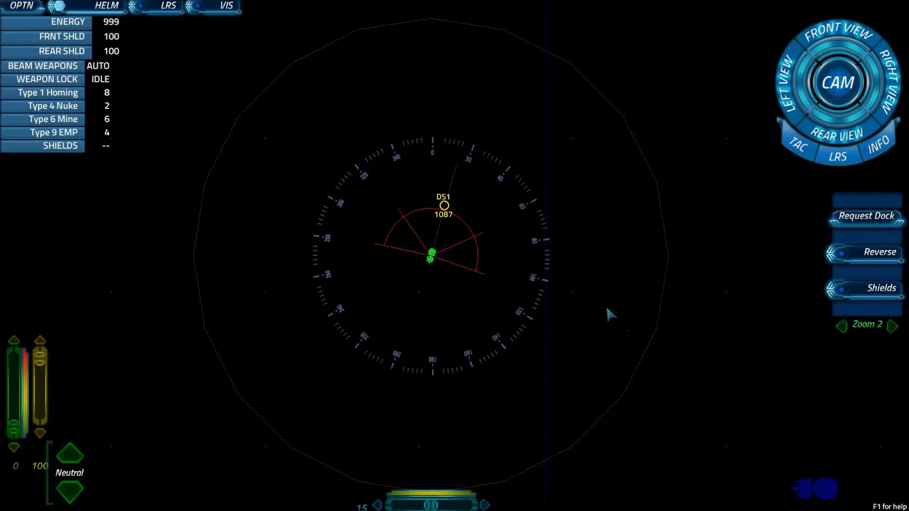
mouse_move(454, 276)
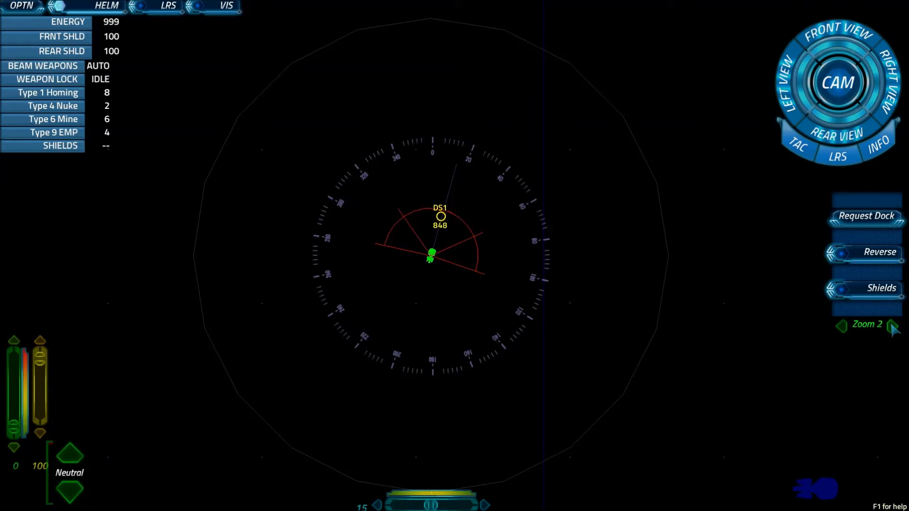
Zoom the radar to Zoom 1 and keep flying at impulse toward DS1
click(894, 325)
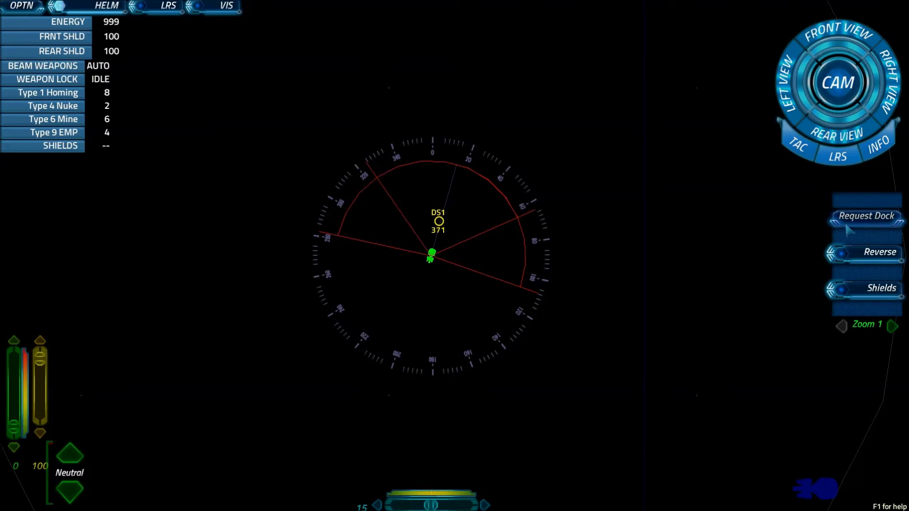
click(865, 215)
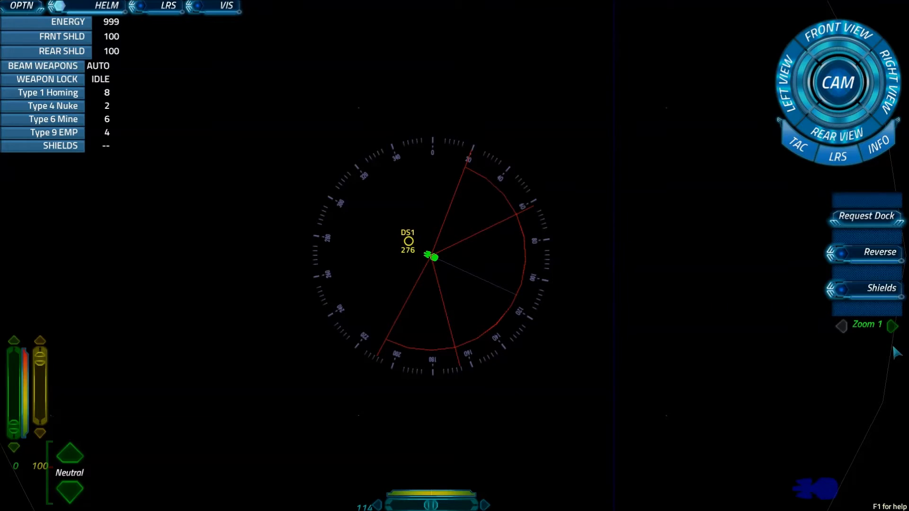
Widen the radar back to Zoom 2 and turn the ship to about heading 200
click(892, 325)
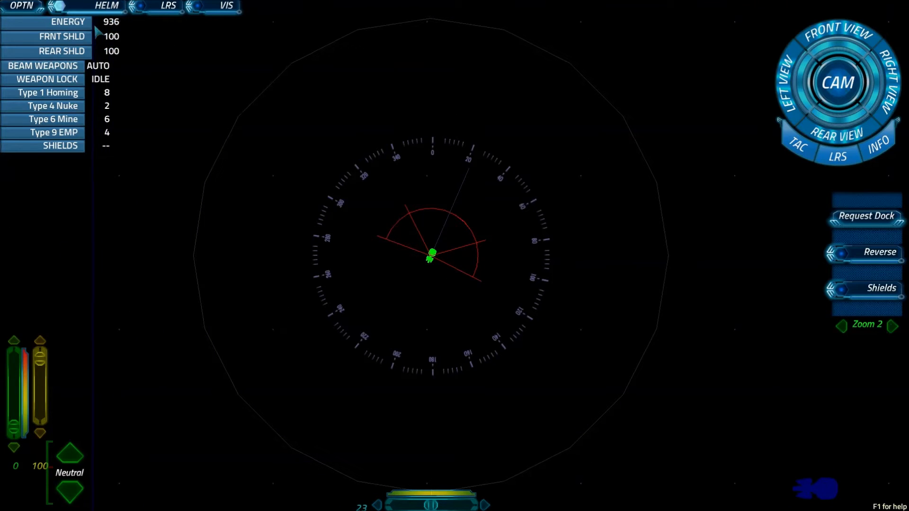
mouse_move(143, 39)
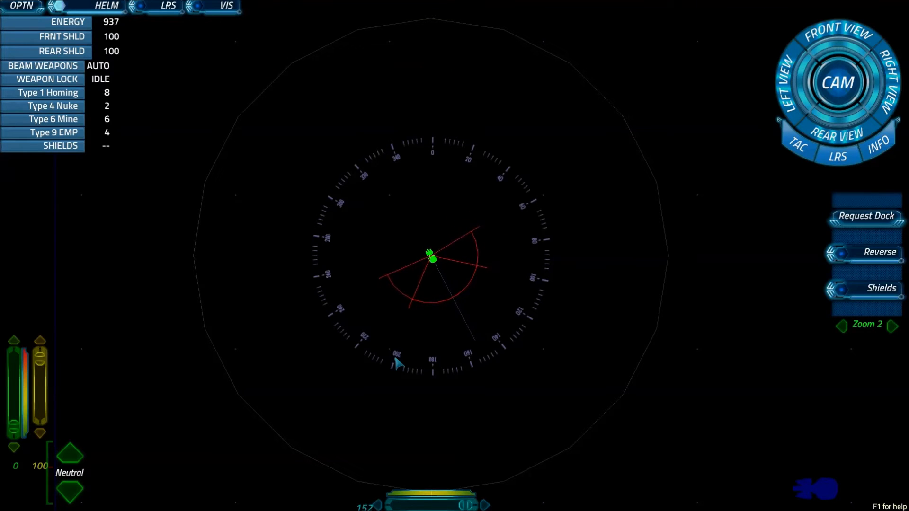
click(397, 359)
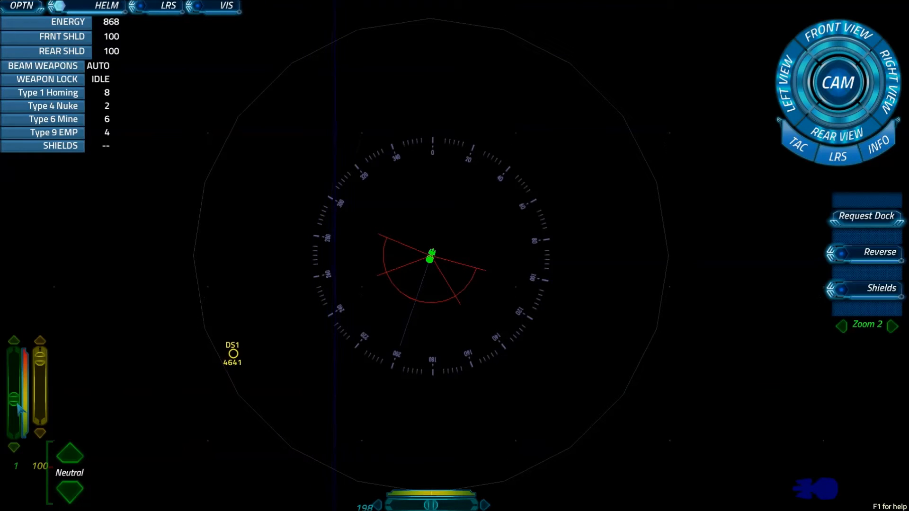
mouse_move(286, 356)
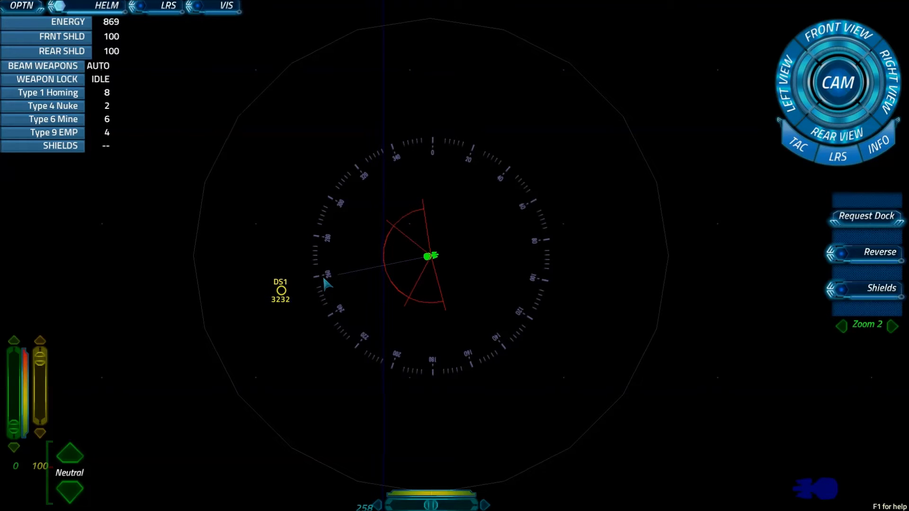
mouse_move(712, 315)
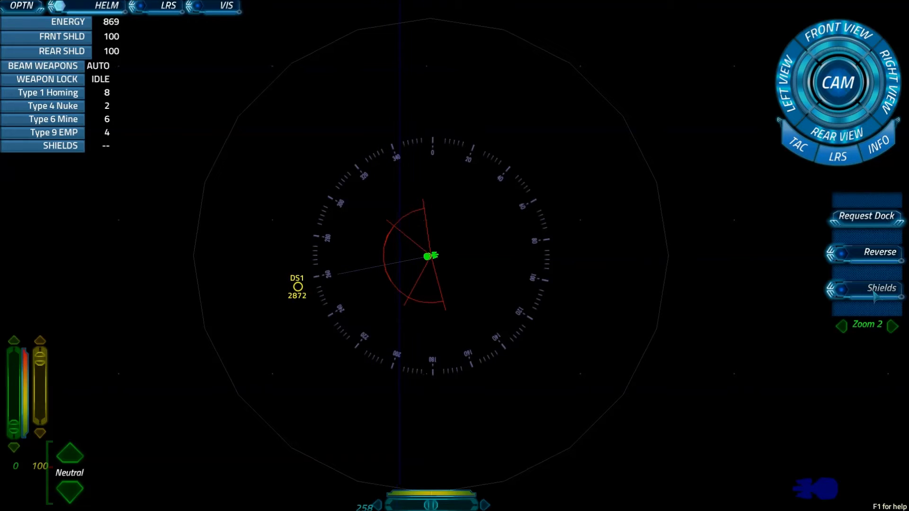
Activate shields so the SHIELDS status reads ACT
click(880, 287)
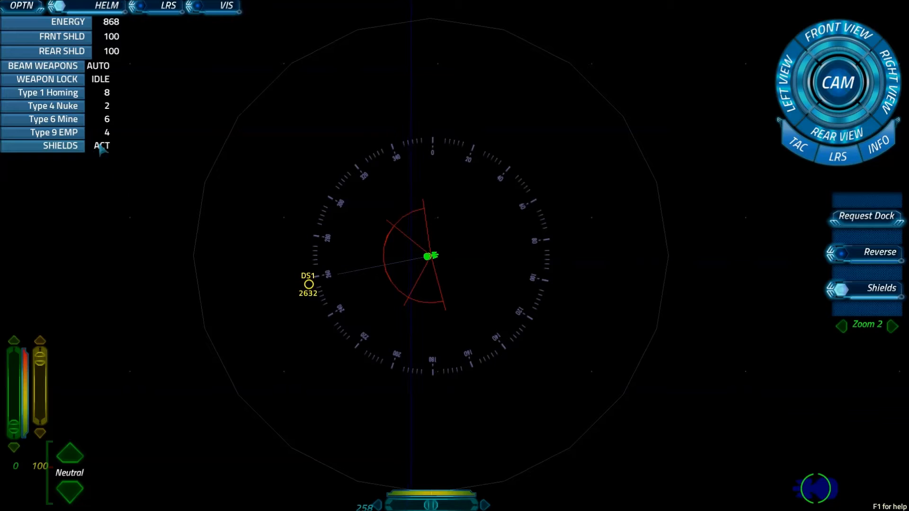
mouse_move(698, 503)
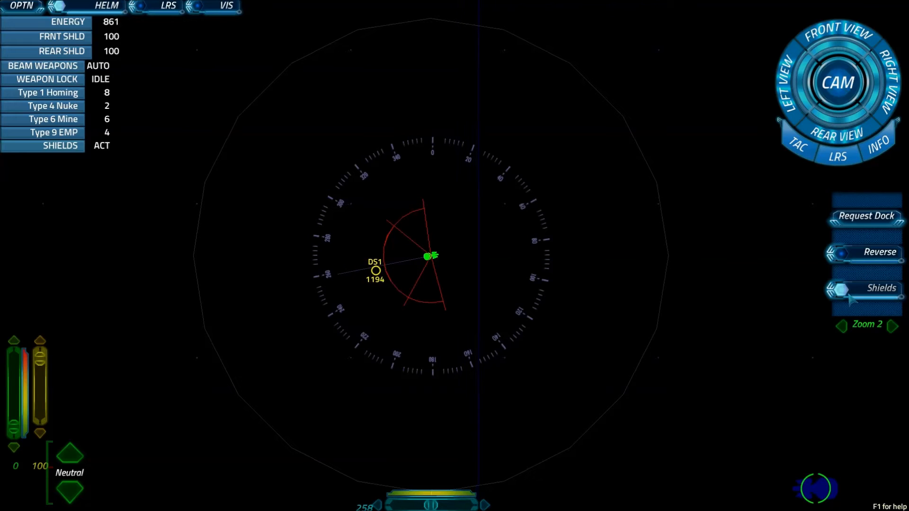
Drop the shields so the SHIELDS status shows --
click(880, 287)
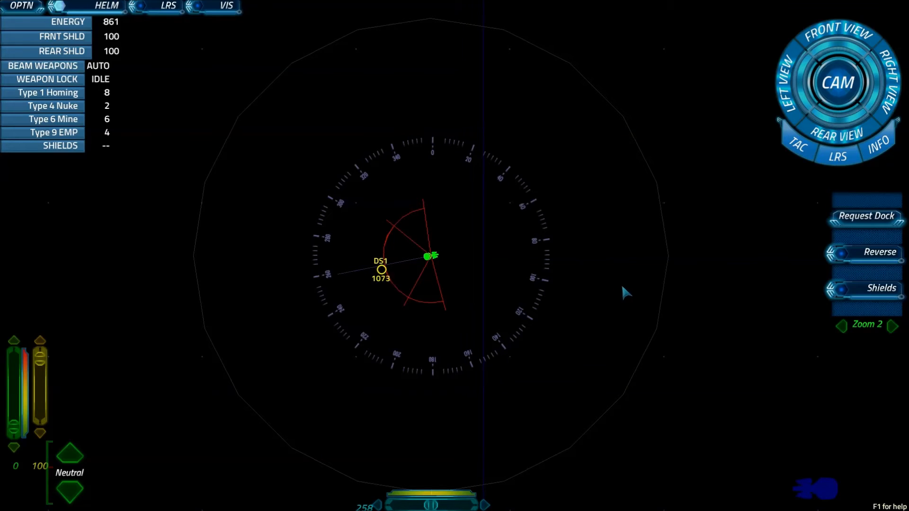
mouse_move(54, 363)
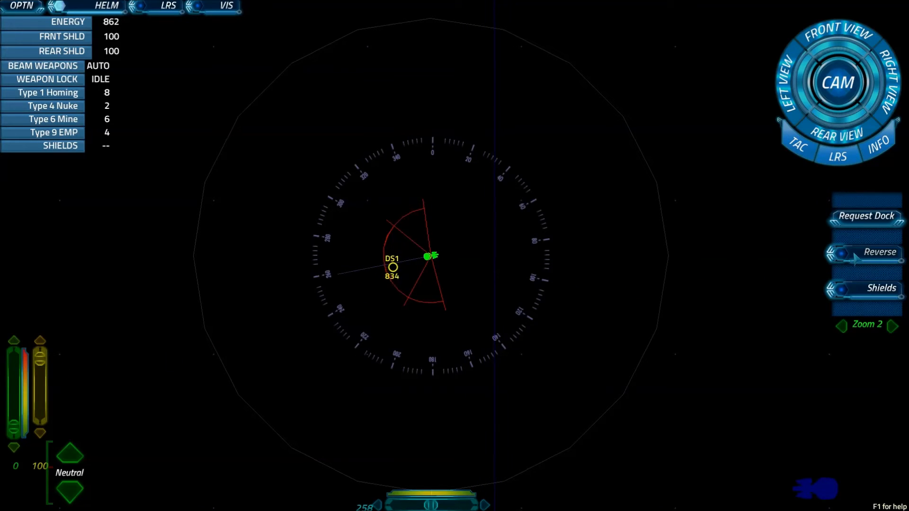
mouse_move(486, 264)
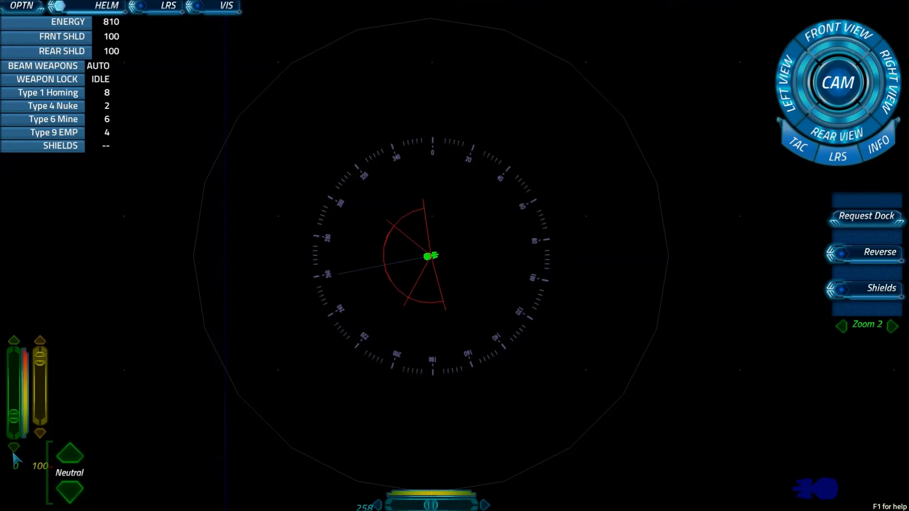
mouse_move(531, 268)
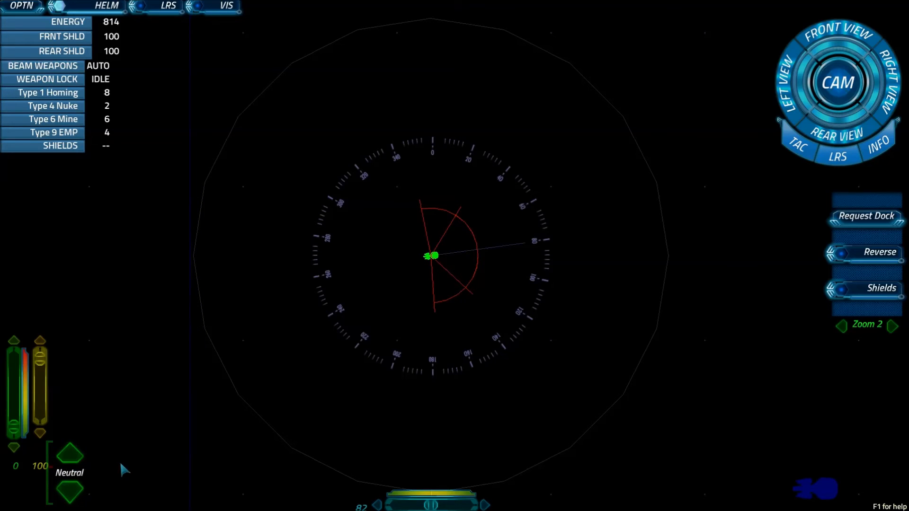
mouse_move(648, 307)
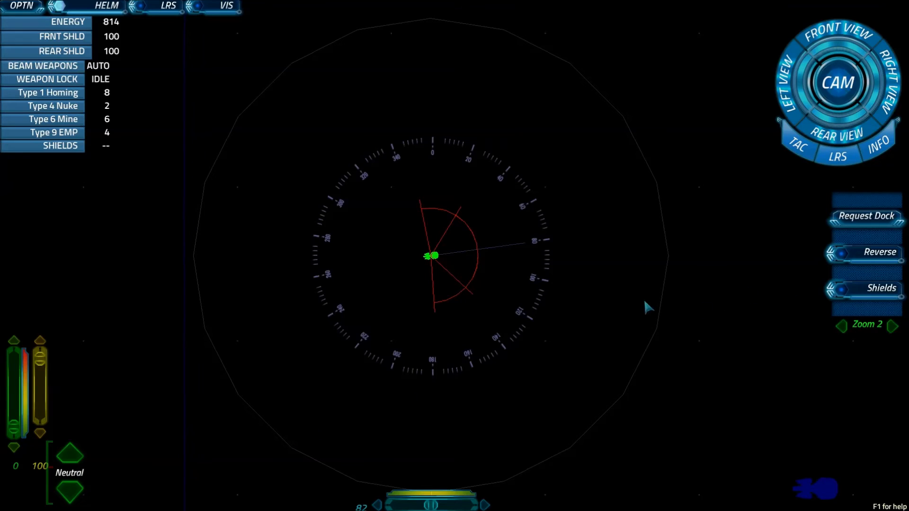
mouse_move(545, 255)
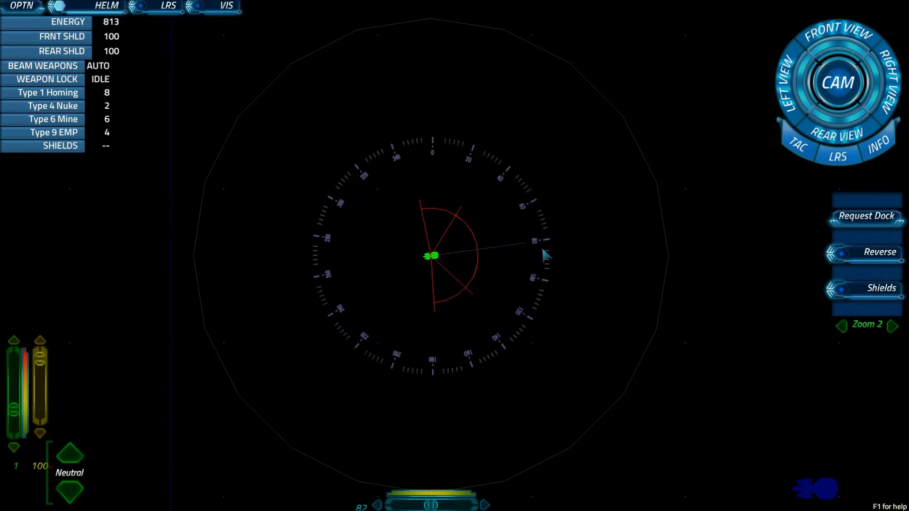
mouse_move(519, 258)
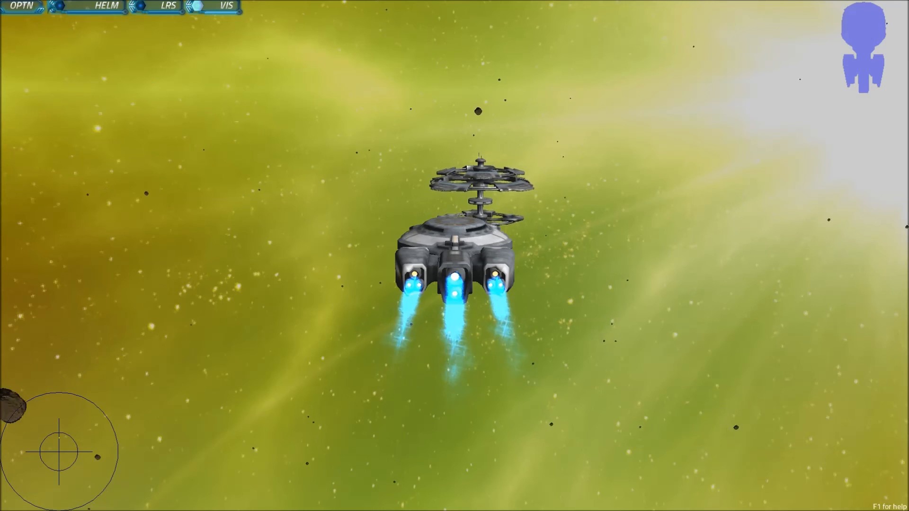
Watch the tractor beam pull the ship into DS1 from the visual view, then return to helm
click(107, 5)
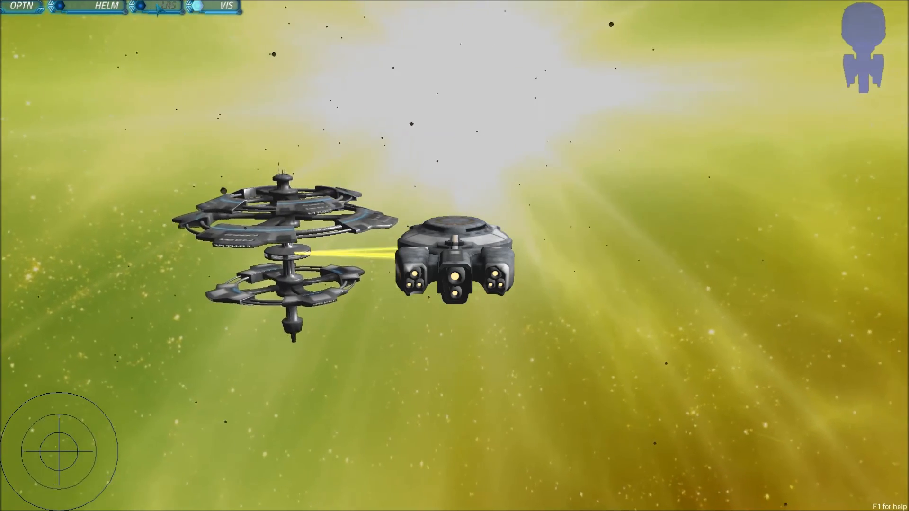
click(168, 6)
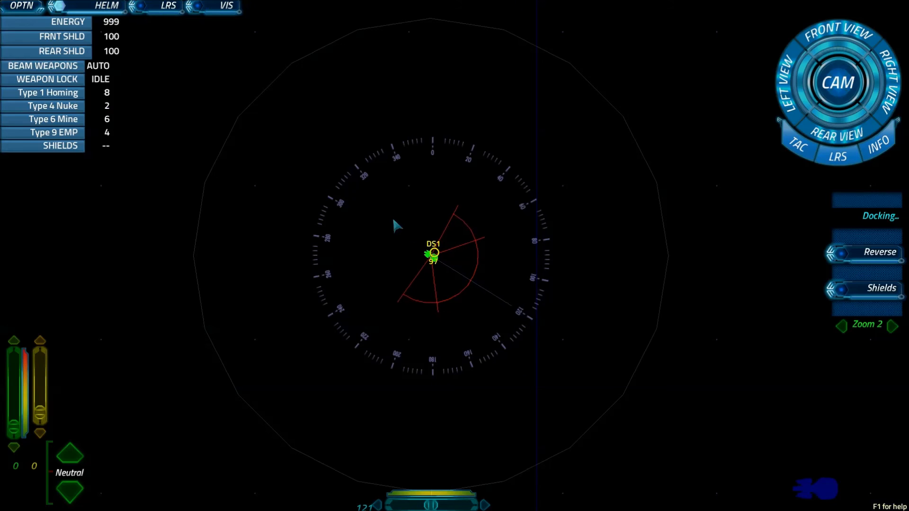
mouse_move(712, 284)
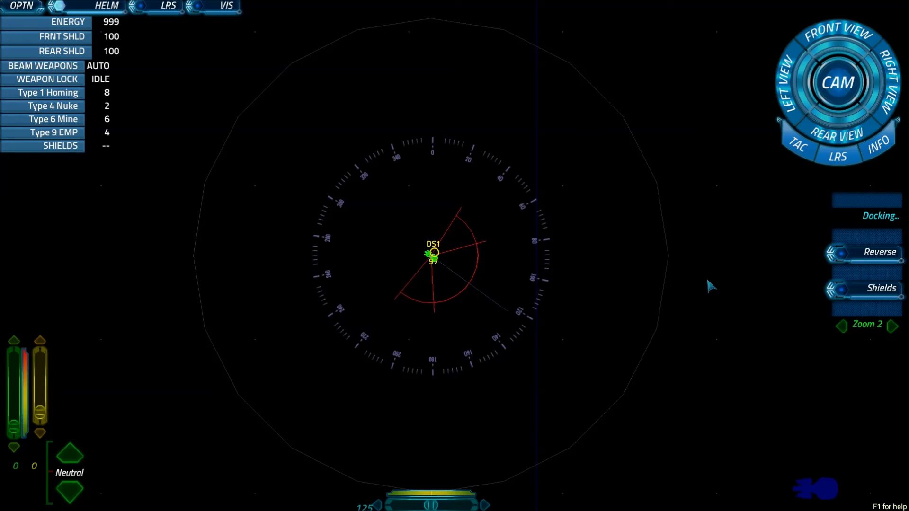
mouse_move(664, 292)
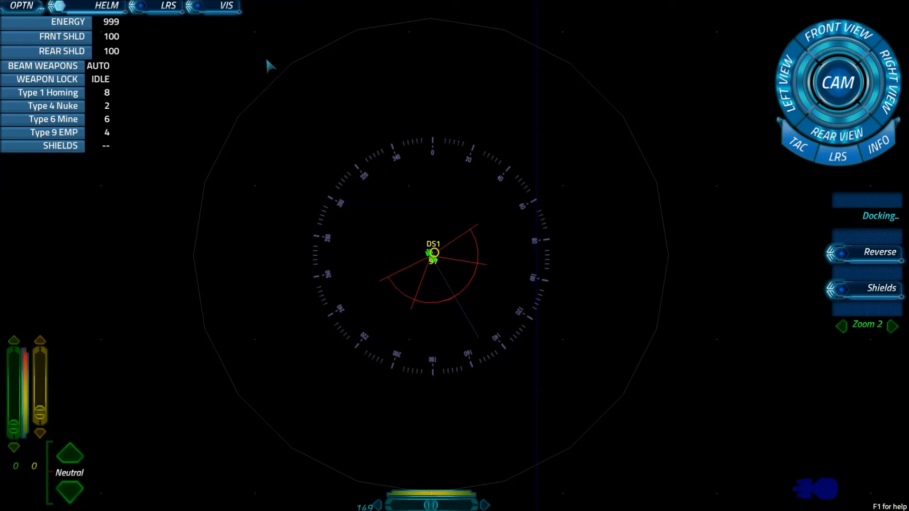
click(168, 5)
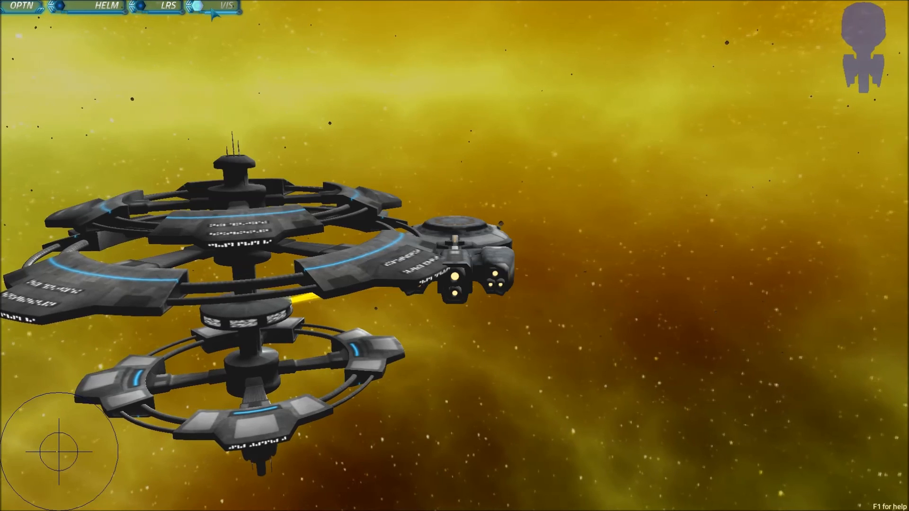
click(106, 6)
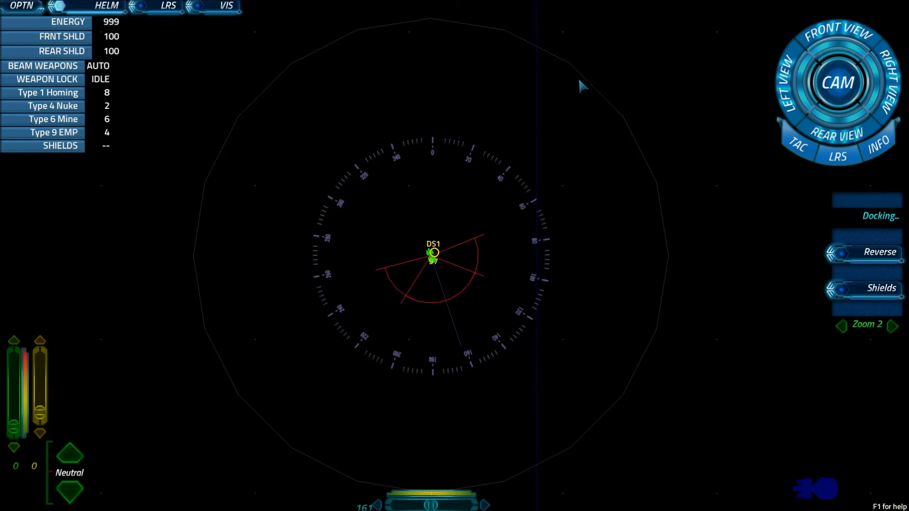
mouse_move(556, 106)
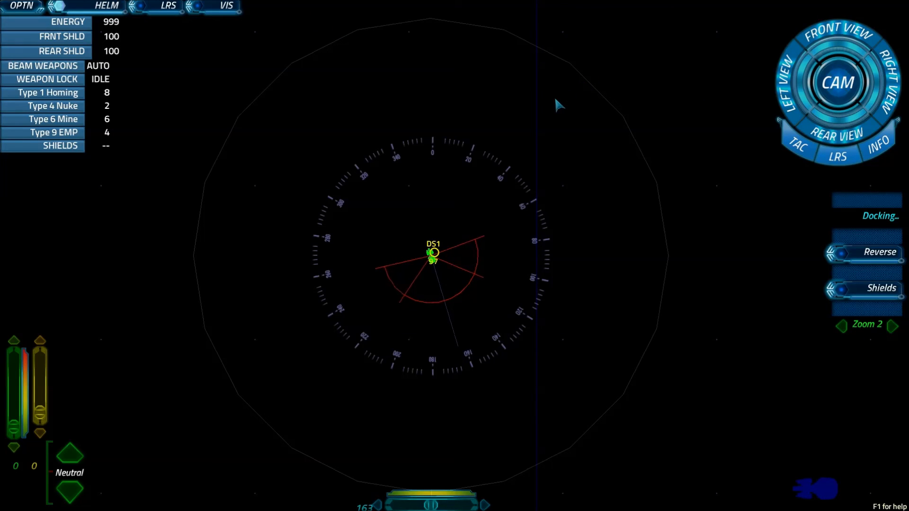
mouse_move(670, 118)
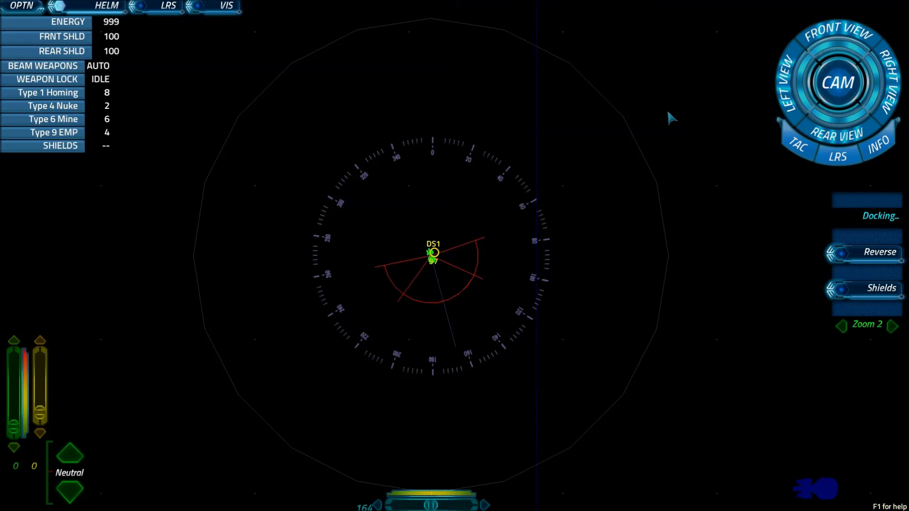